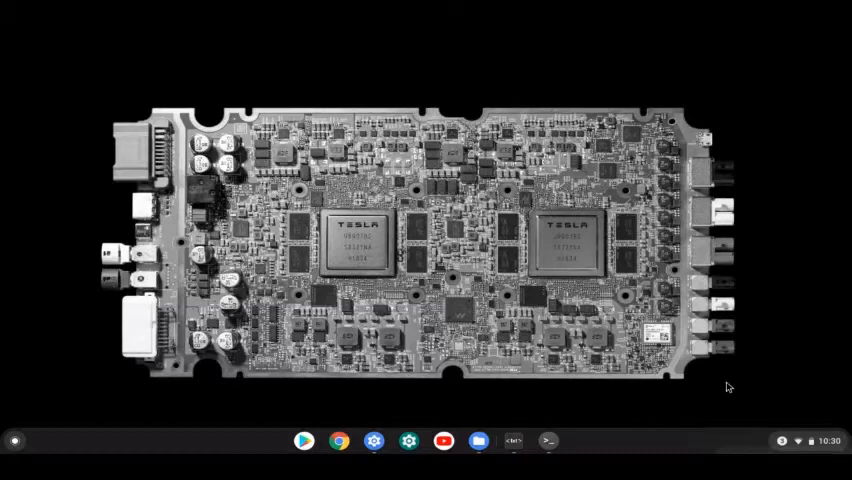
mouse_move(727, 390)
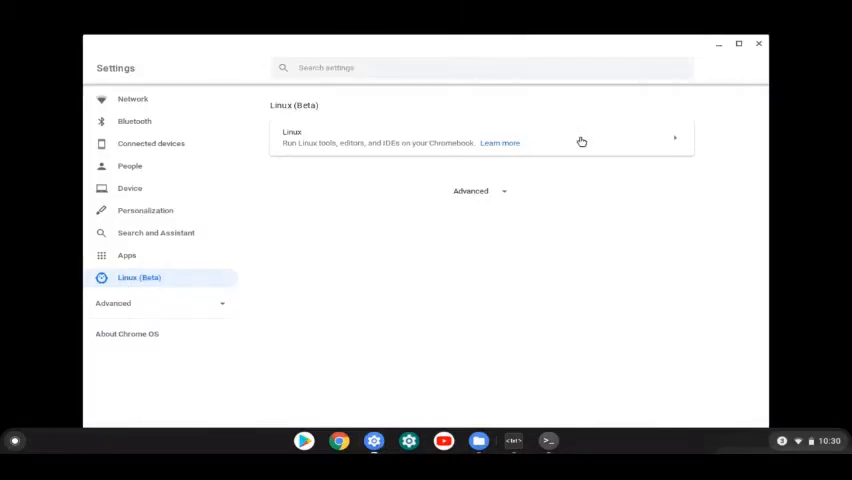
Open the Linux subpage in ChromeOS Settings to review shared folders, USB and backup
click(480, 137)
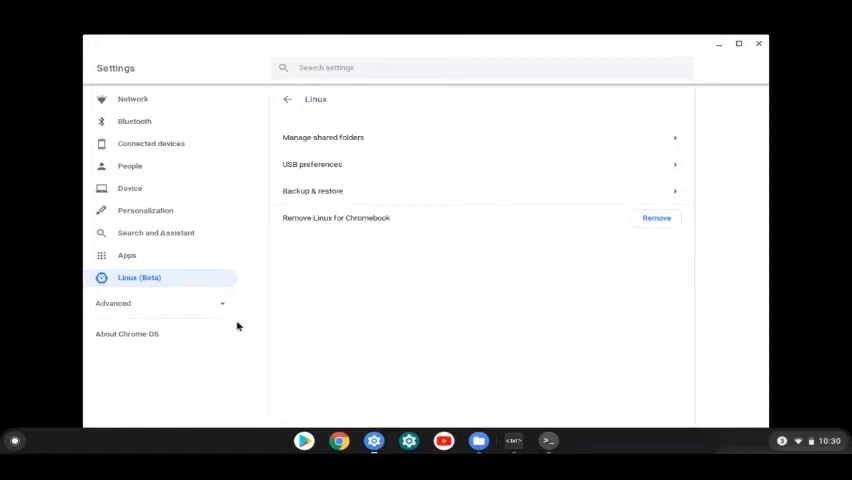
mouse_move(223, 316)
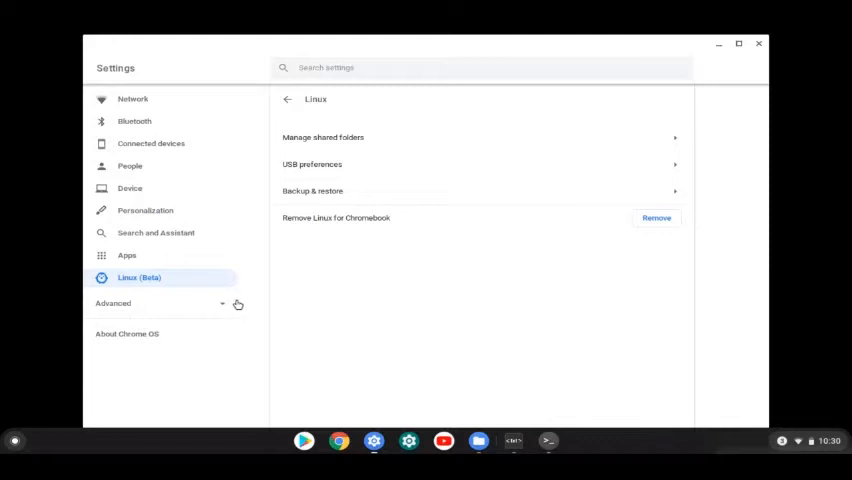
mouse_move(240, 305)
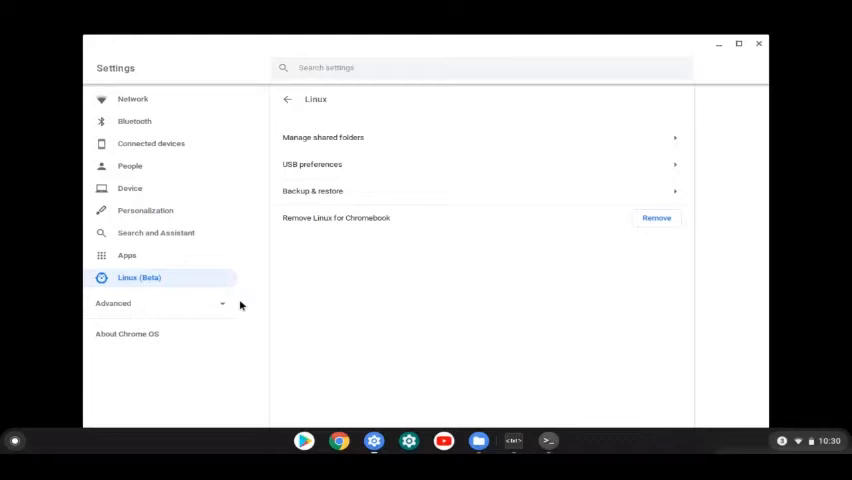
mouse_move(250, 304)
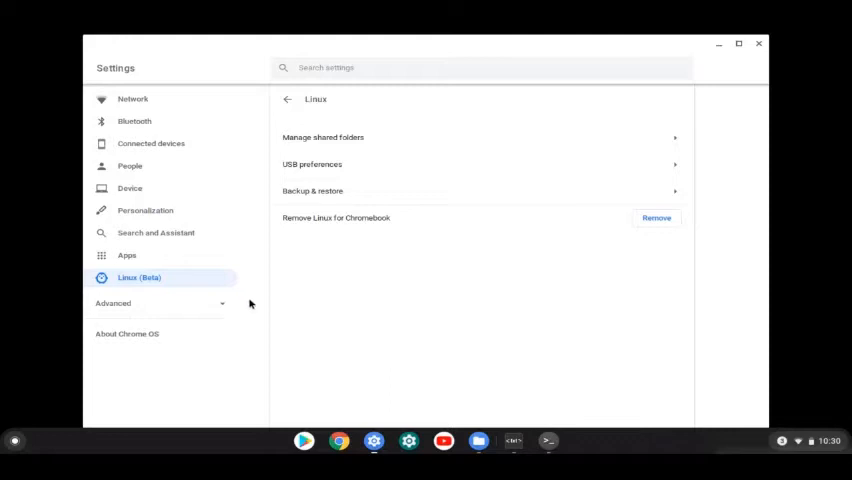
mouse_move(258, 304)
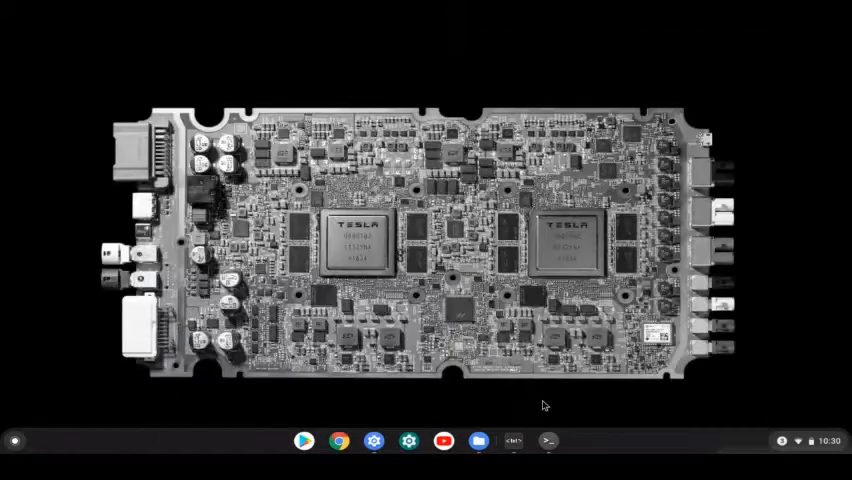
Launch the Linux terminal from the shelf
click(548, 440)
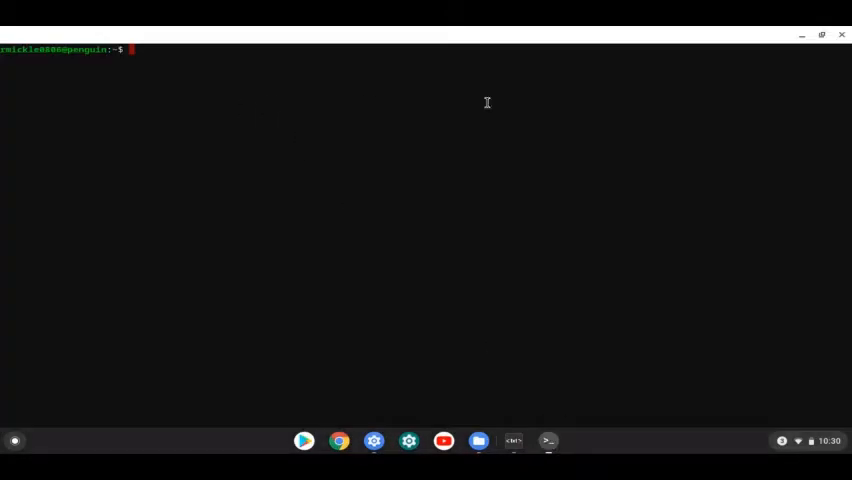
mouse_move(737, 118)
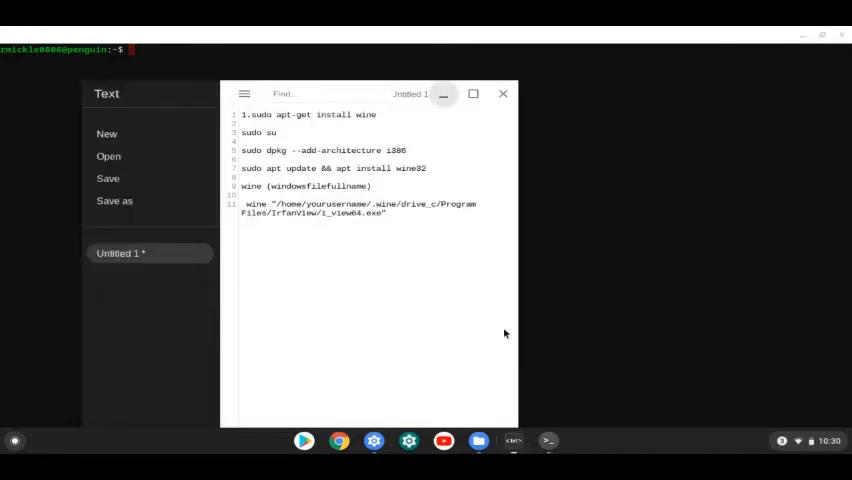
mouse_move(220, 90)
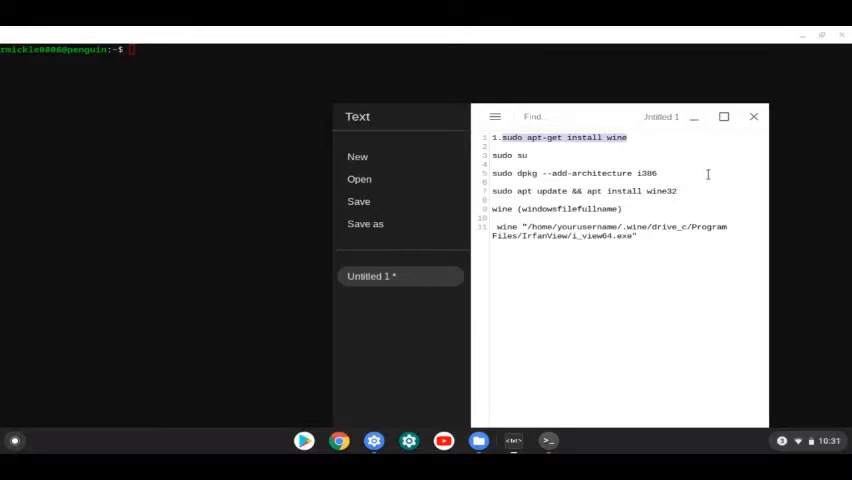
mouse_move(653, 134)
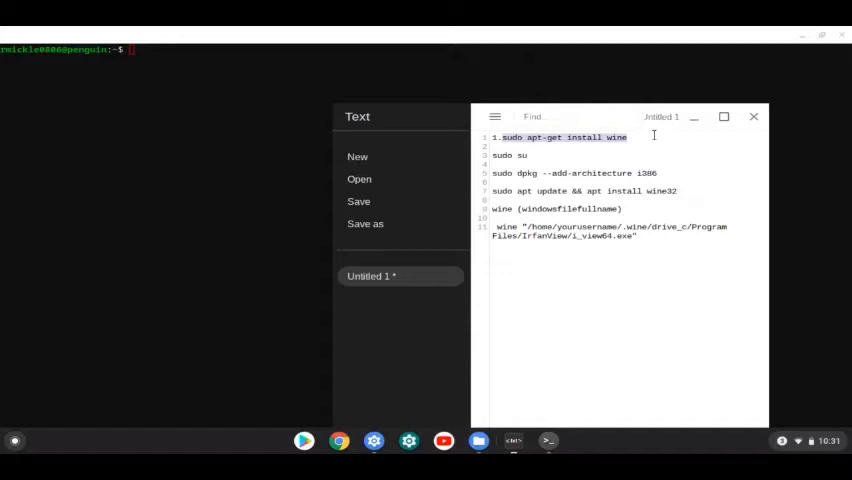
Run 'sudo apt-get install wine' in the terminal
click(754, 116)
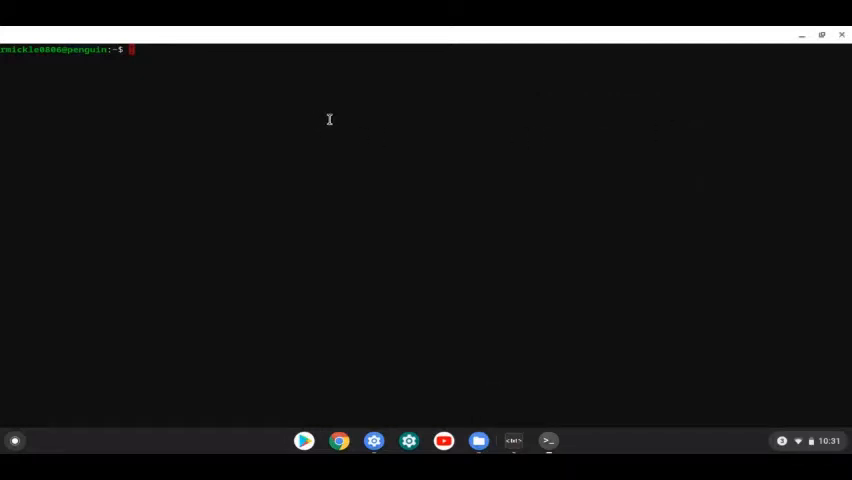
text(sudo apt-get install wine)
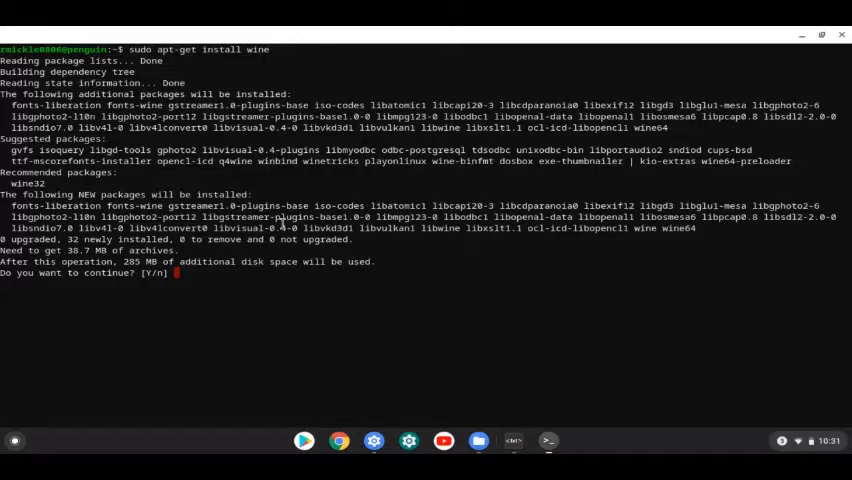
Confirm with 'y' and follow the output until wine finishes installing
text(y)
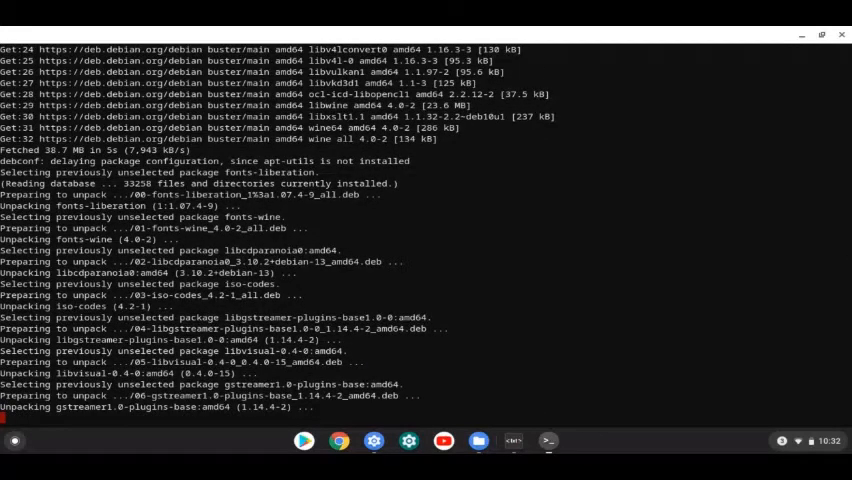
scroll(down, 3)
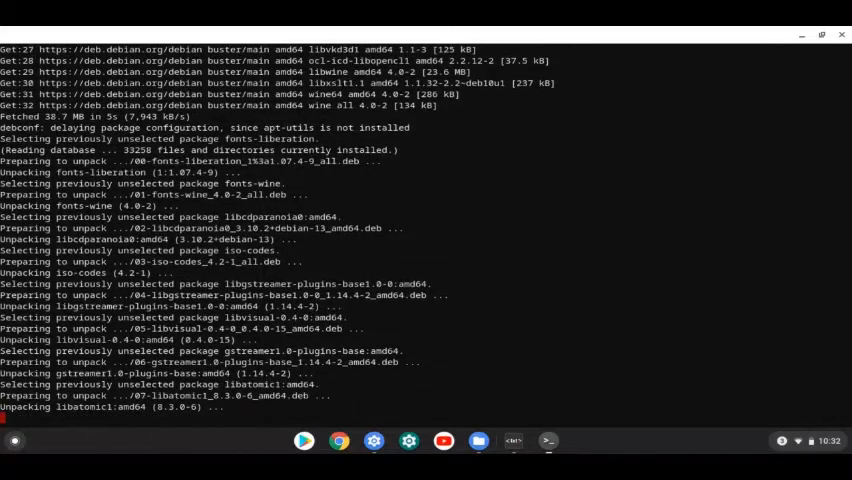
scroll(down, 3)
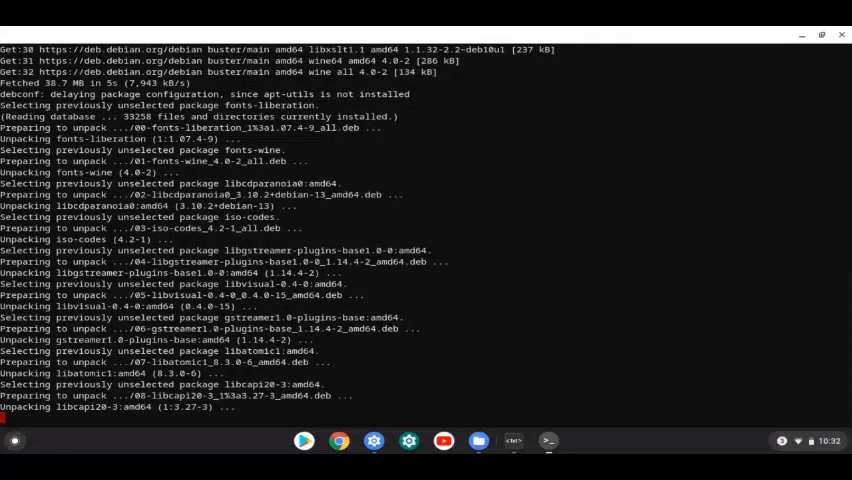
scroll(down, 3)
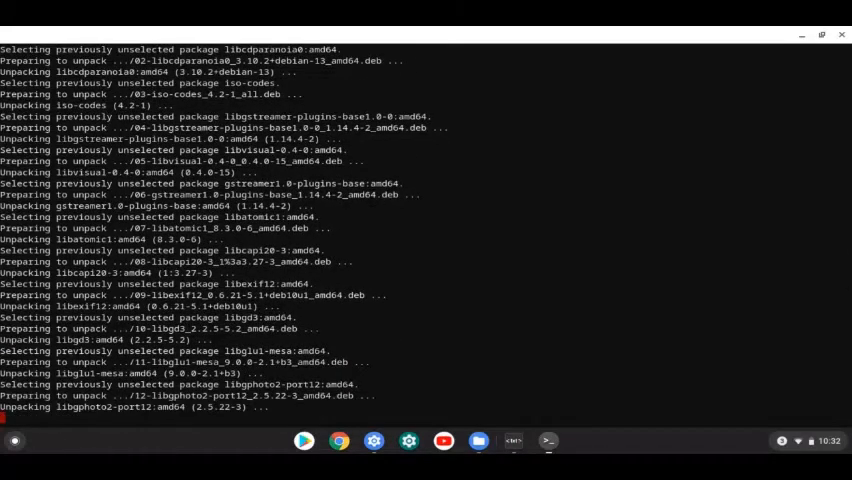
scroll(down, 3)
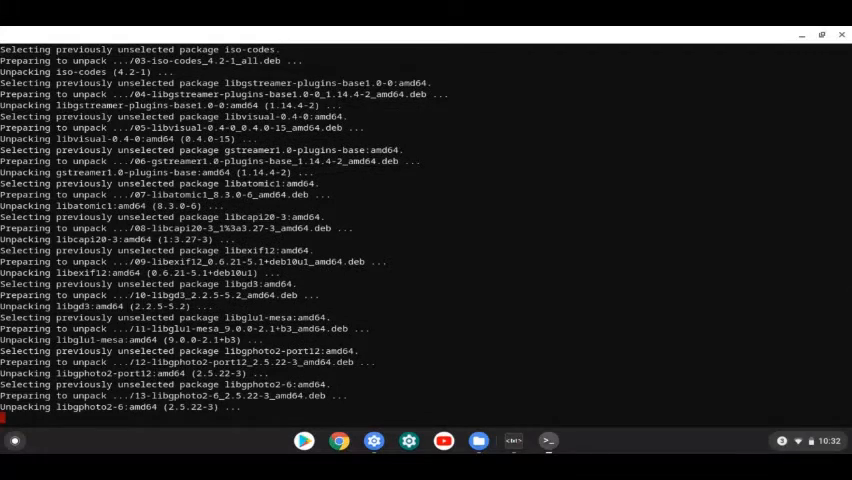
scroll(down, 3)
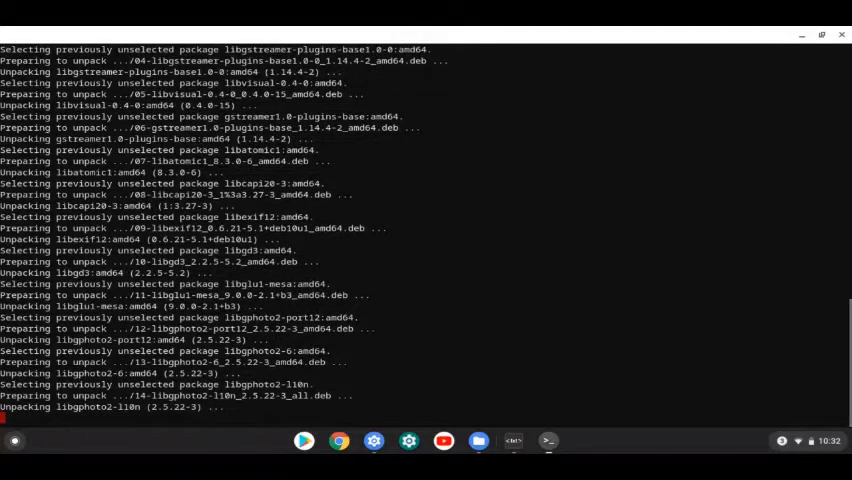
scroll(down, 3)
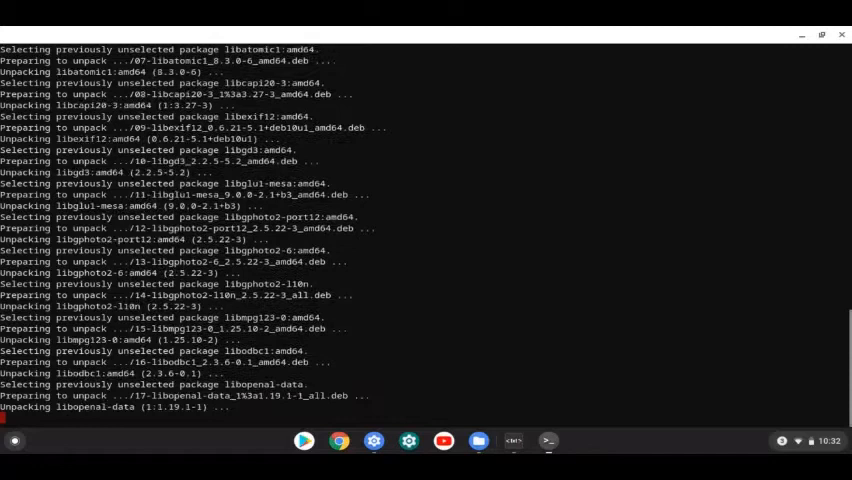
scroll(down, 3)
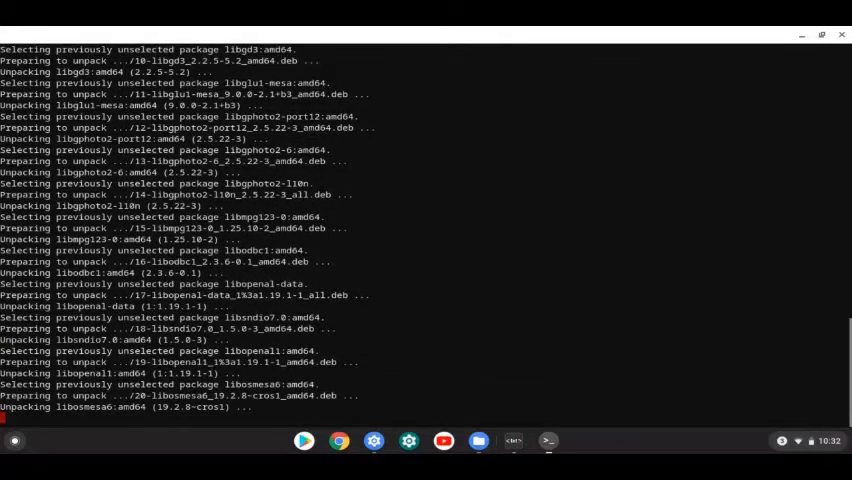
scroll(down, 3)
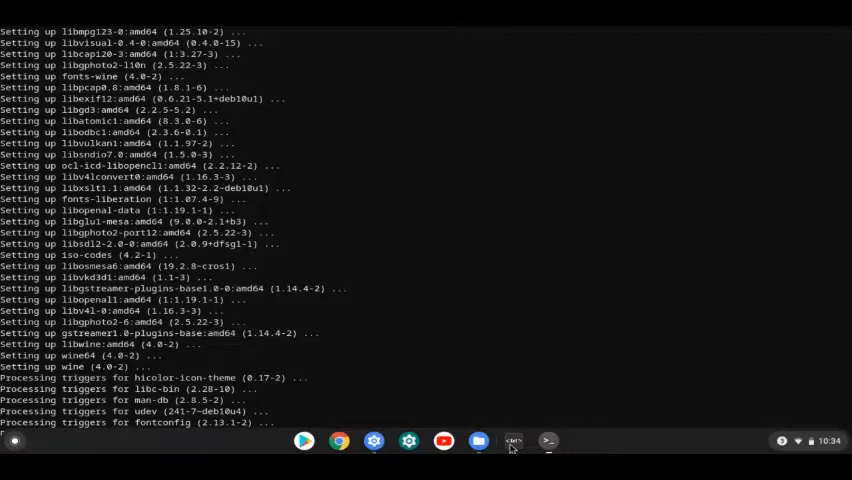
click(513, 440)
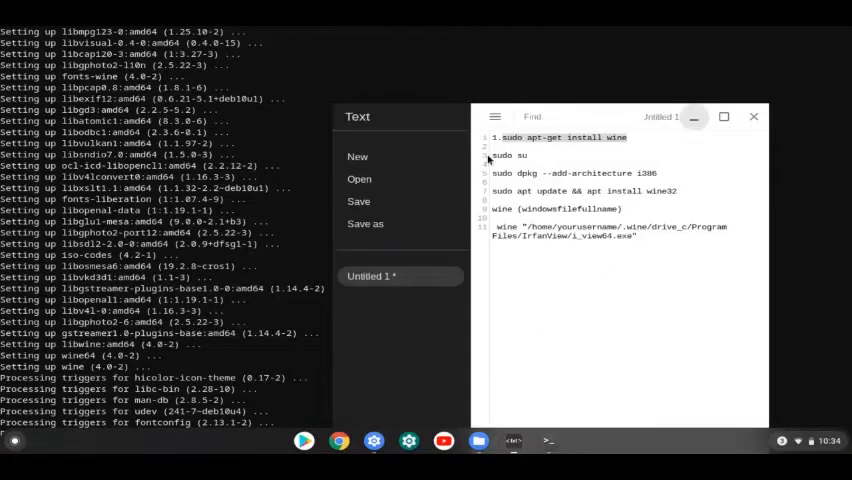
Select the 'sudo su' command in the Text notes for copying
triple_click(520, 155)
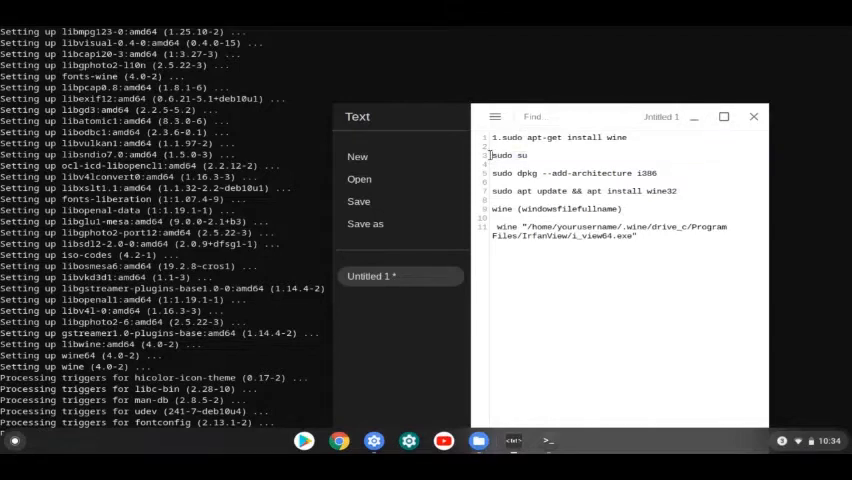
triple_click(510, 155)
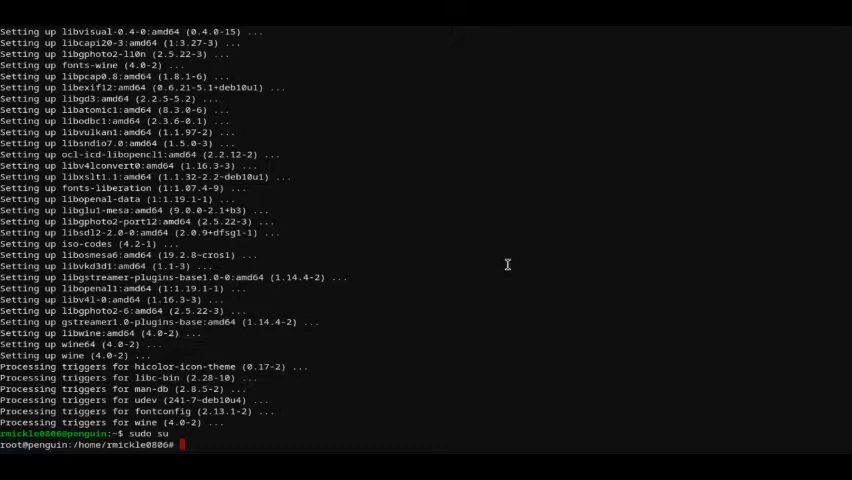
mouse_move(360, 347)
text(sudo dpkg --add-architecture i386)
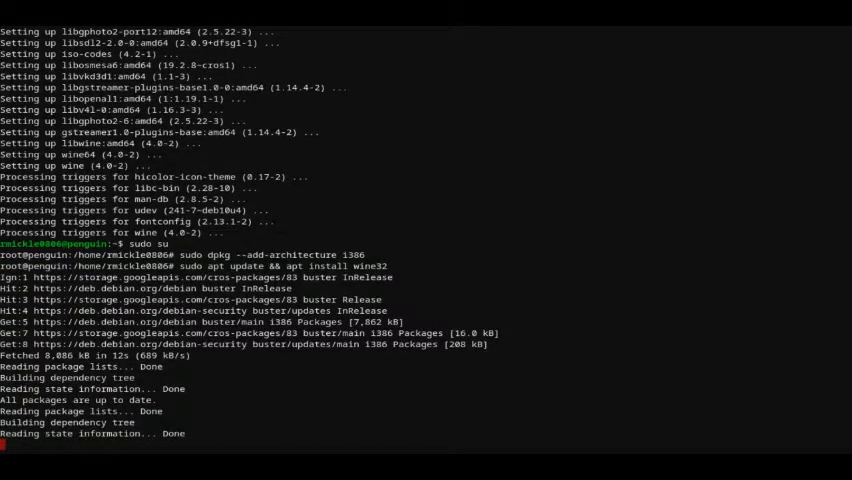
Answer 'Y' to let apt install wine32 and its i386 packages
scroll(down, 3)
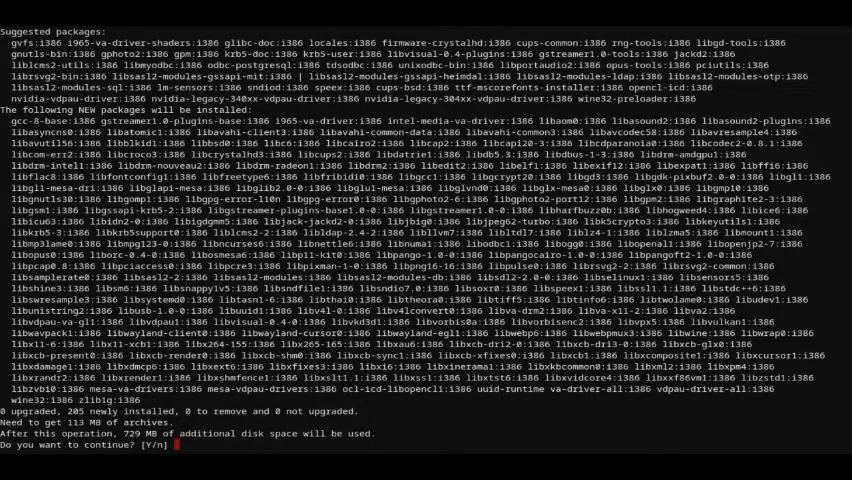
text(Y)
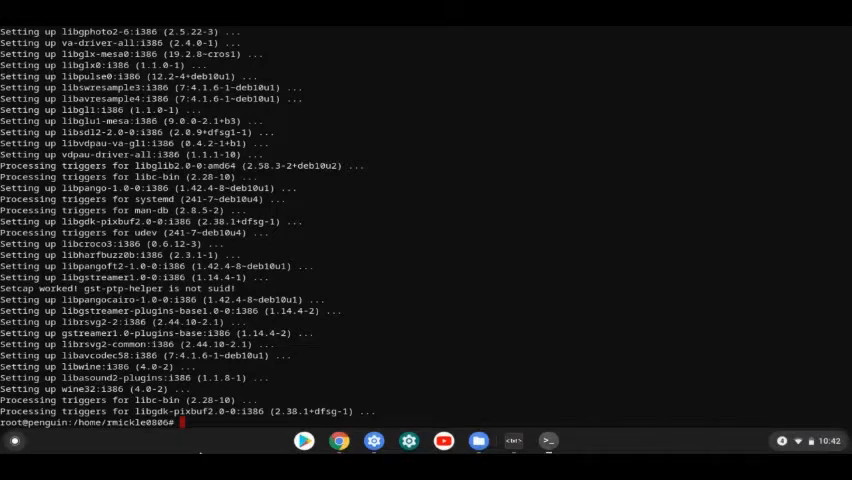
mouse_move(331, 447)
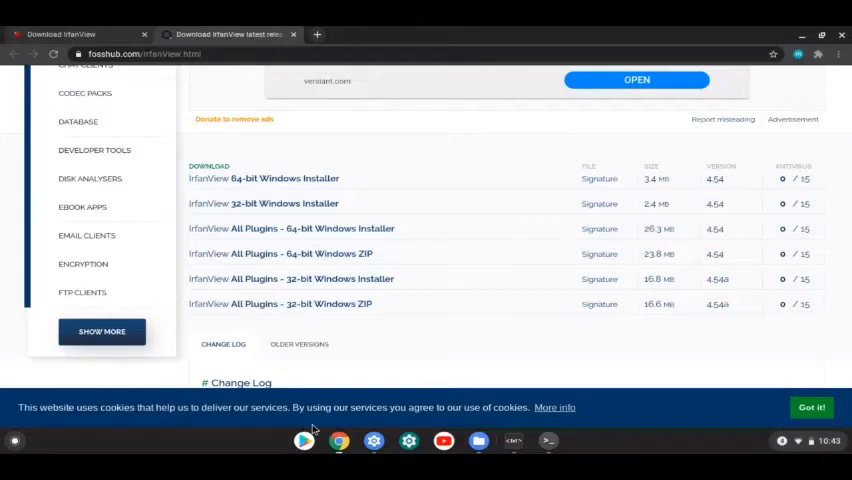
mouse_move(158, 277)
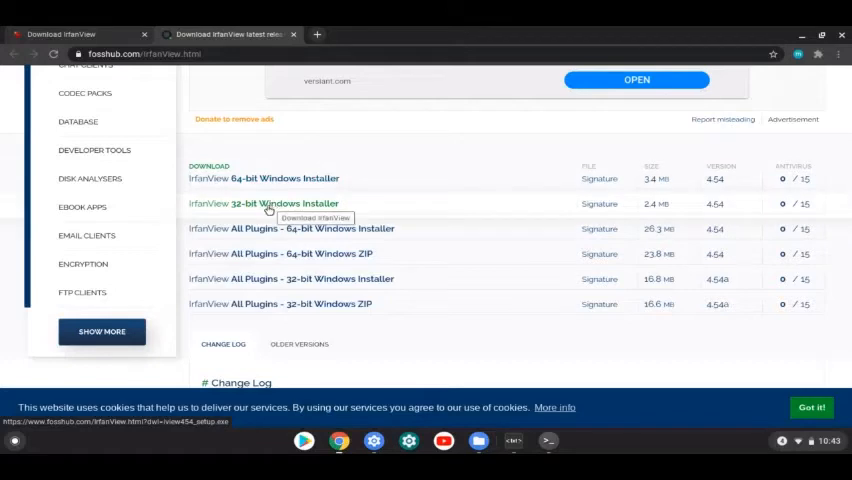
mouse_move(199, 224)
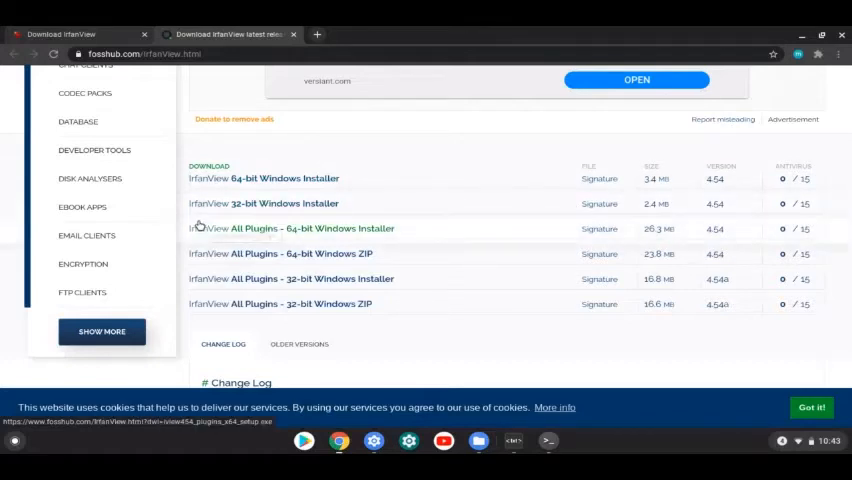
mouse_move(215, 228)
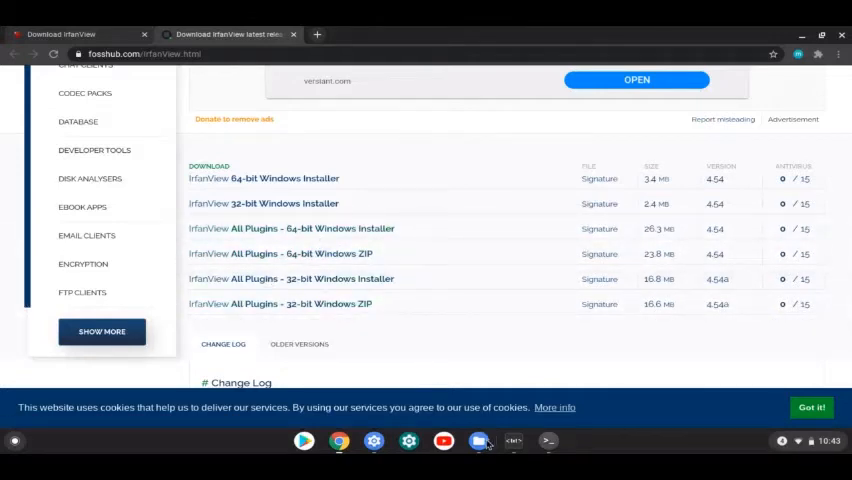
Drag iview64.exe from Downloads into Linux files in the Files app
click(478, 440)
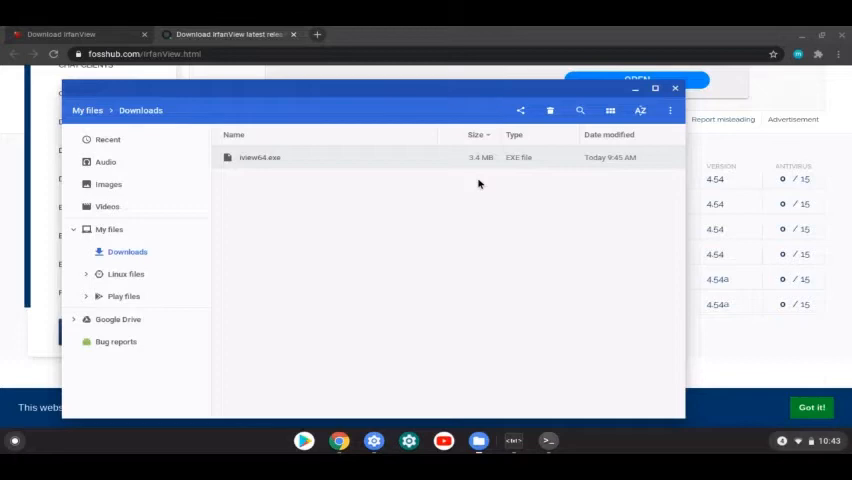
mouse_move(234, 172)
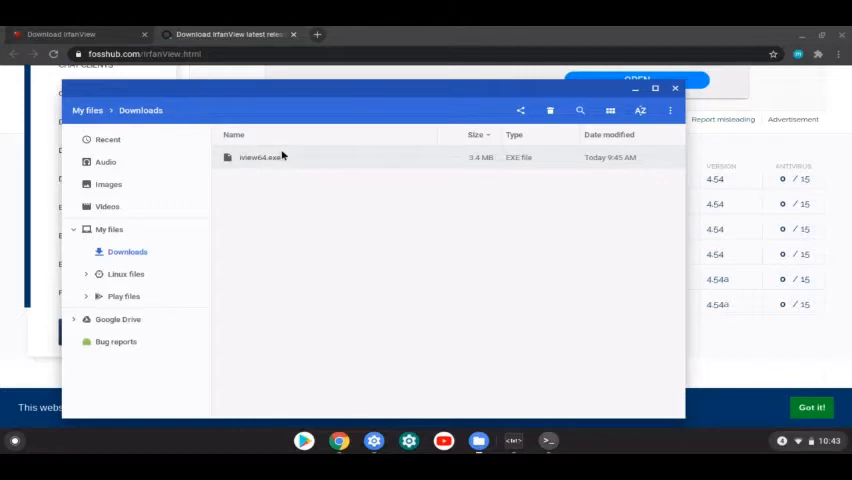
mouse_move(294, 157)
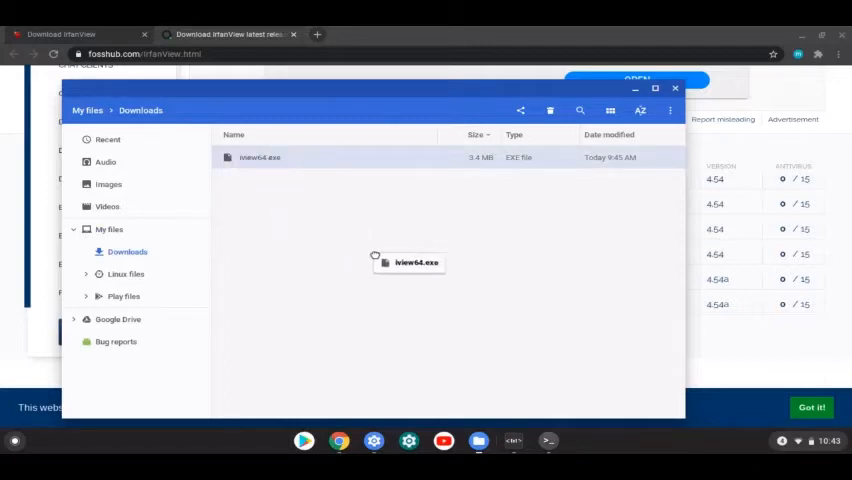
drag(407, 262, 355, 198)
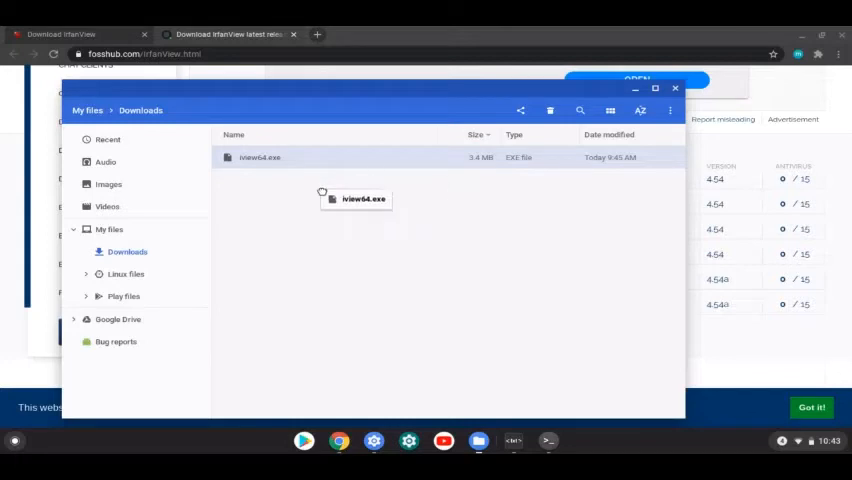
drag(355, 198, 160, 282)
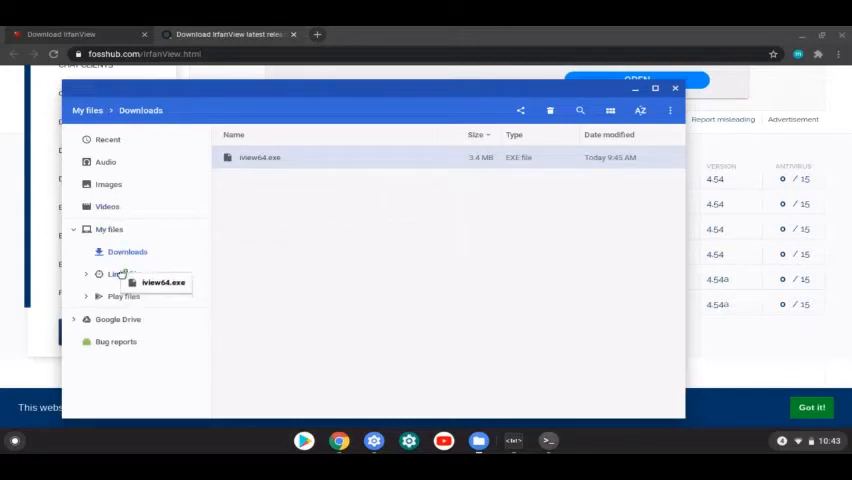
click(125, 274)
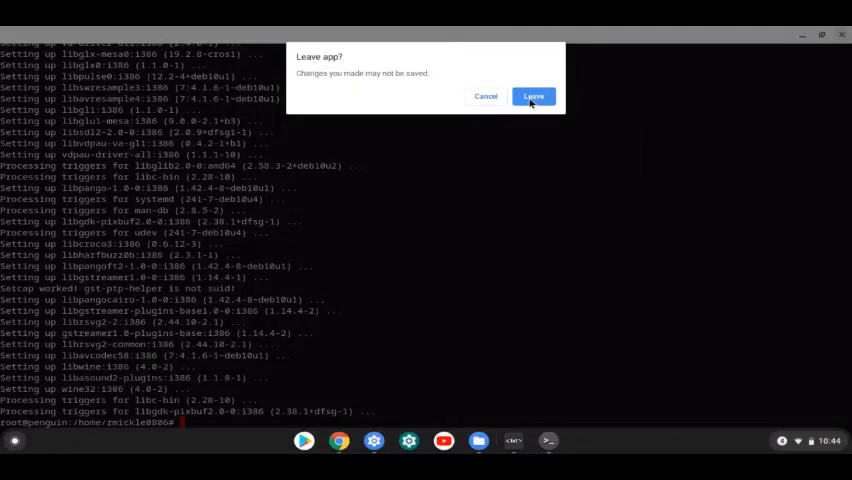
Confirm Leave in the 'Leave app?' dialog to close the root terminal
click(533, 96)
text(wine)
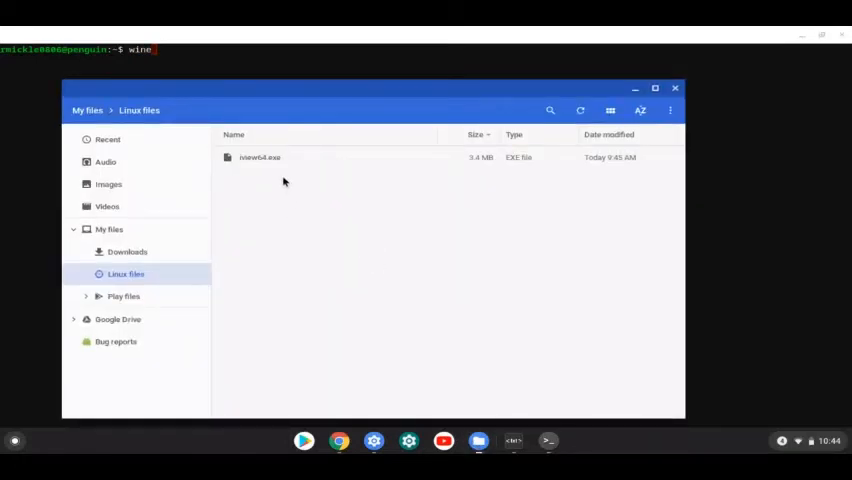
Start renaming iview64.exe in Linux files to check its exact name
right_click(259, 157)
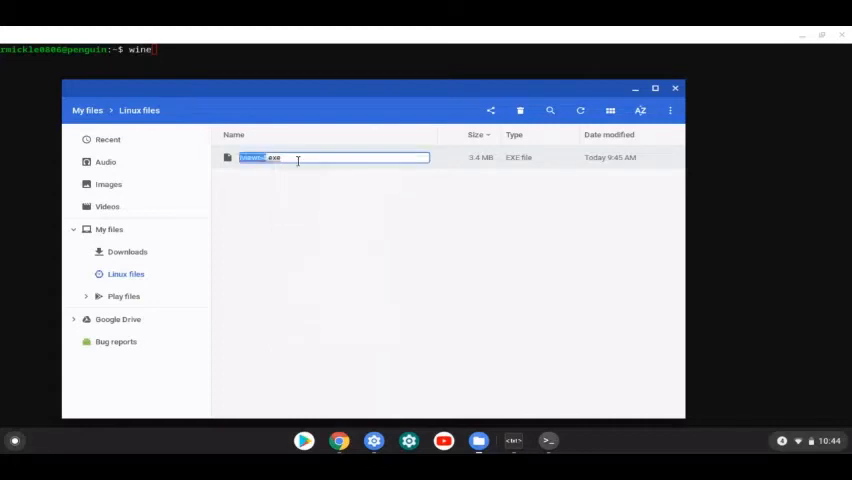
click(226, 157)
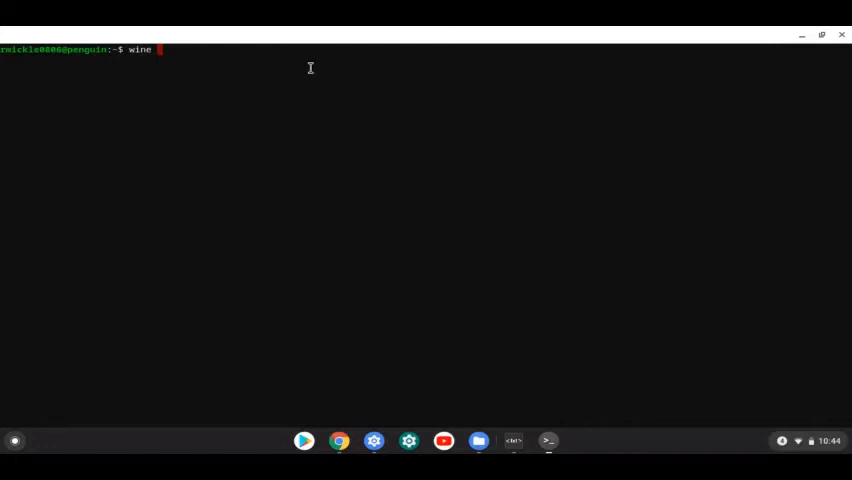
mouse_move(305, 80)
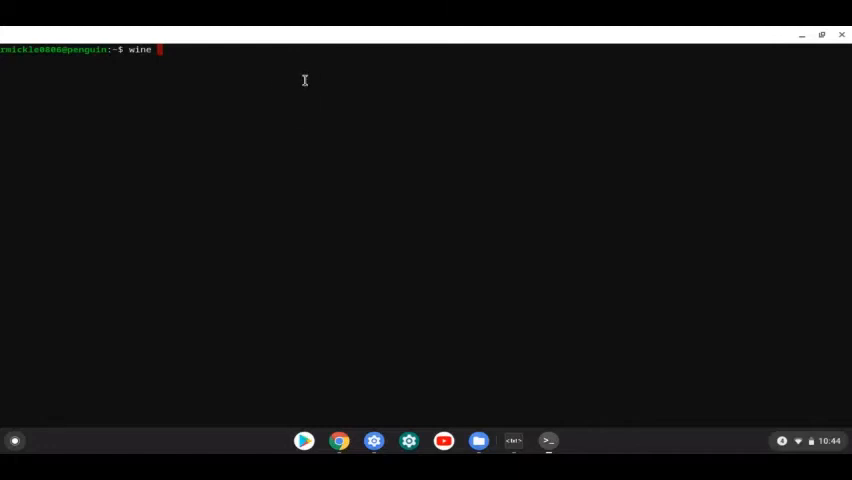
Type 'iview64.exe' after 'wine' at the terminal prompt
text(iview64.exe)
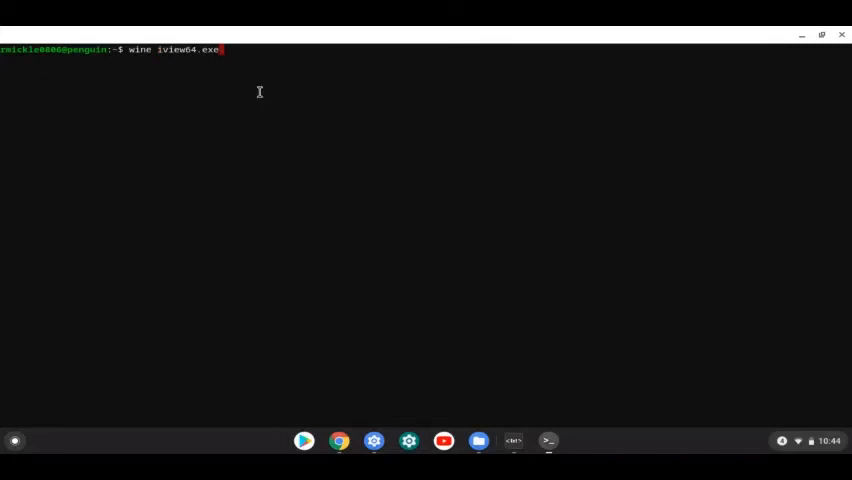